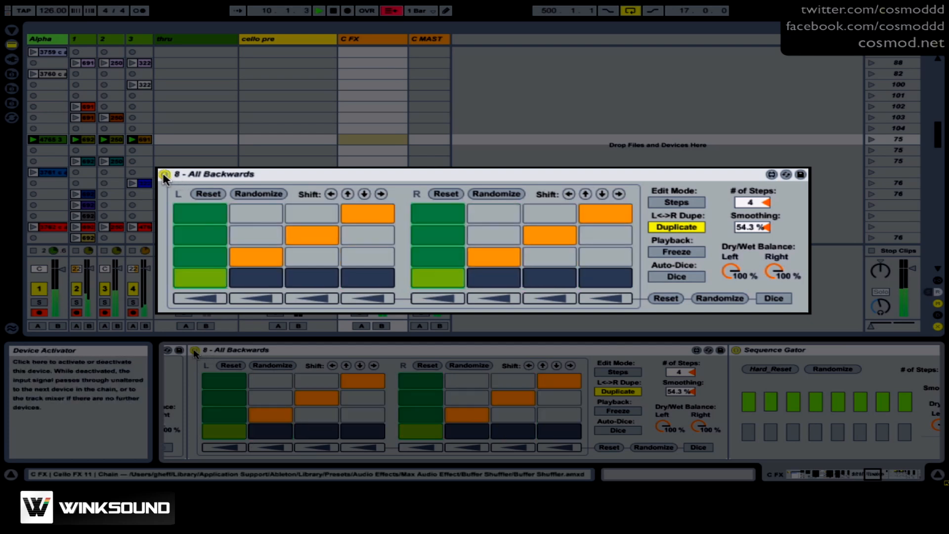
Swap the floating editor from Buffer Shuffler to Sequence Gator, revealing its 16-step gate with 11.8% smoothing.
{"action": "left_click", "coordinate": [164, 174]}
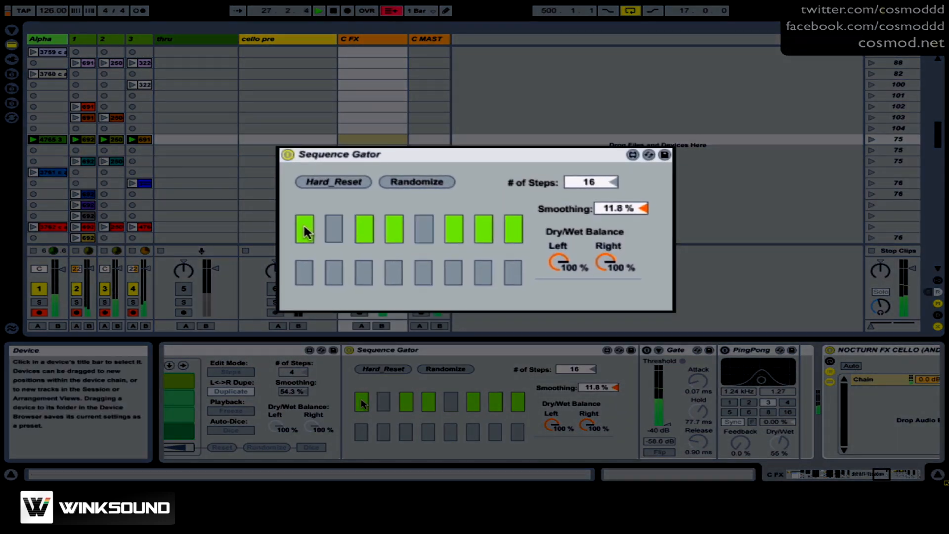
{"action": "left_click", "coordinate": [483, 228]}
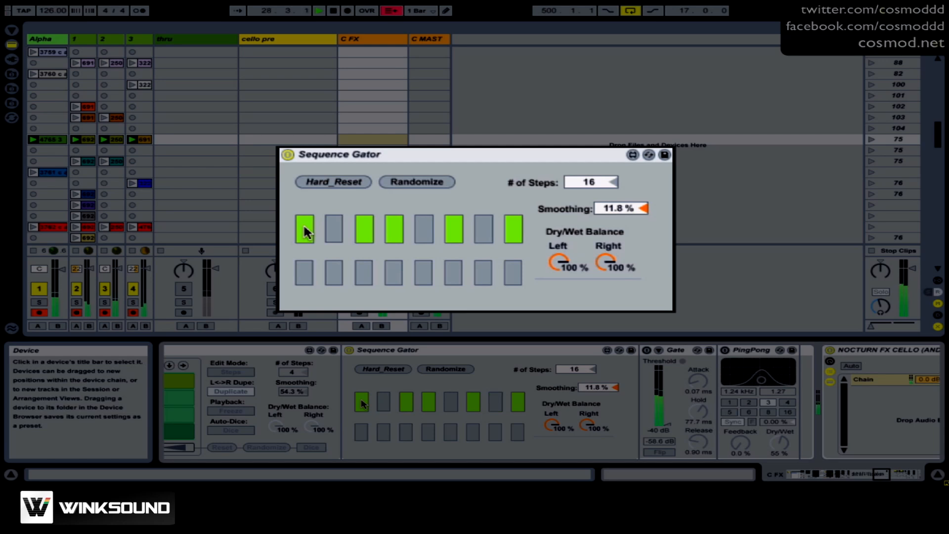